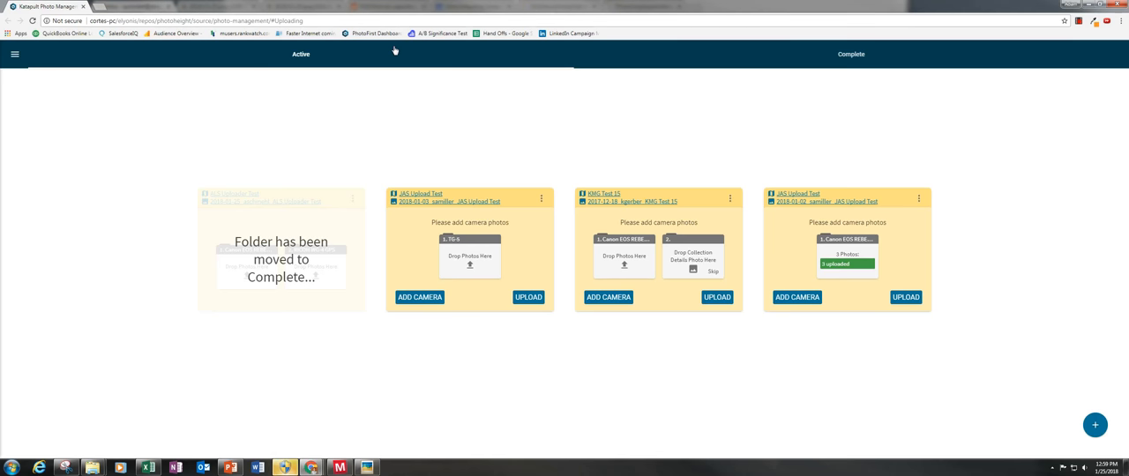
mouse_move(121, 140)
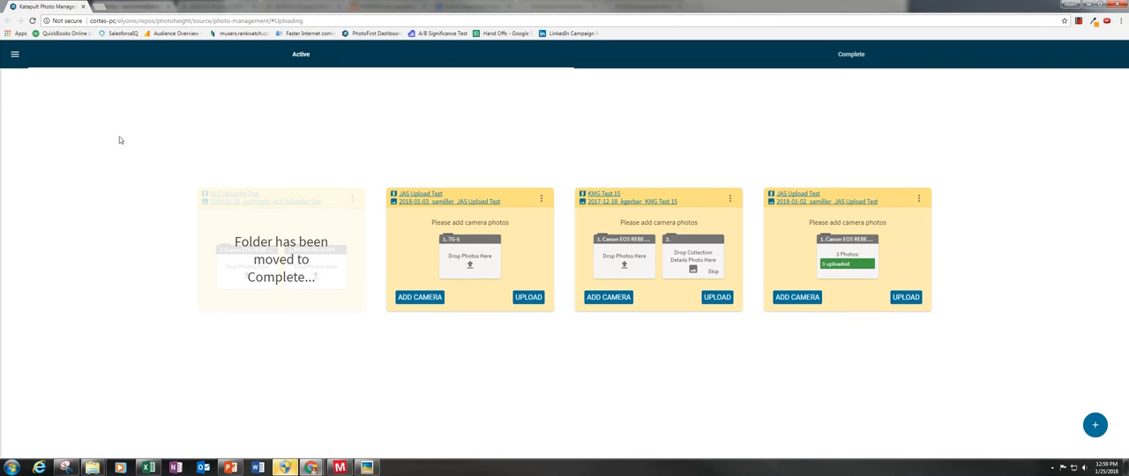
mouse_move(15, 55)
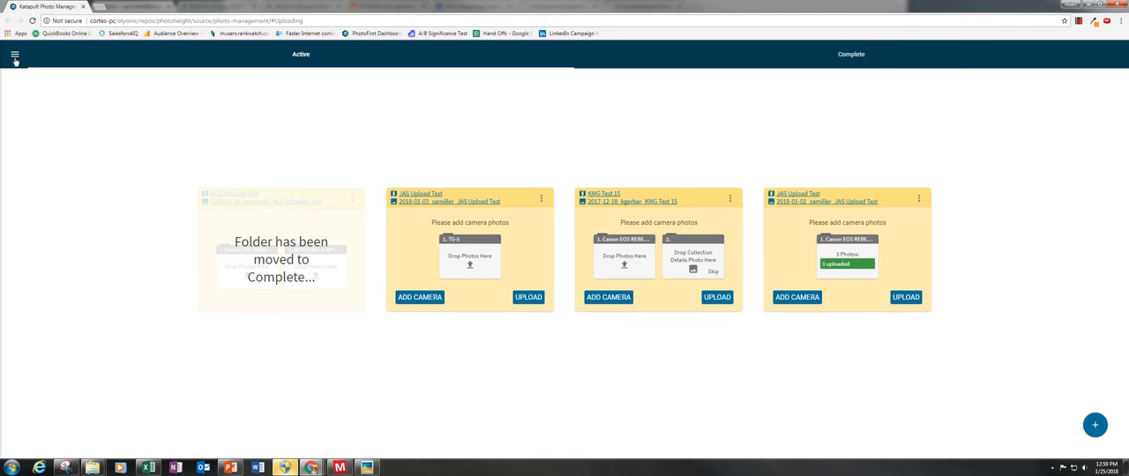
Add a new folder on the Active board and assign it to the Folder Upload Demo job.
click(14, 54)
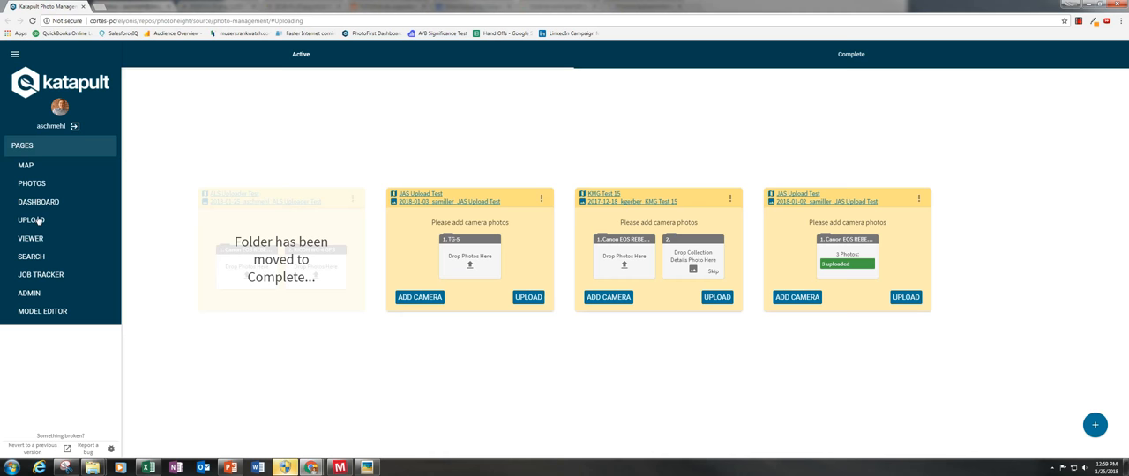
click(14, 55)
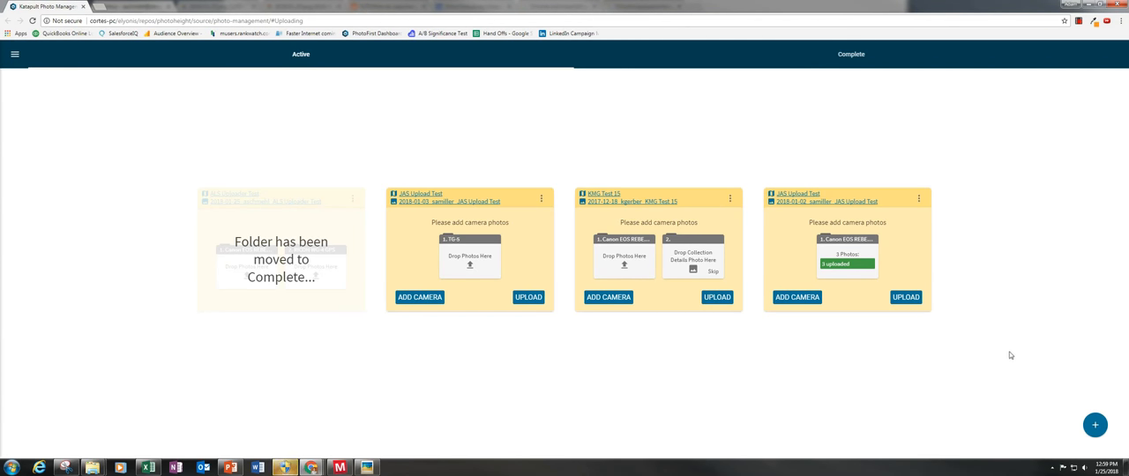
mouse_move(1095, 425)
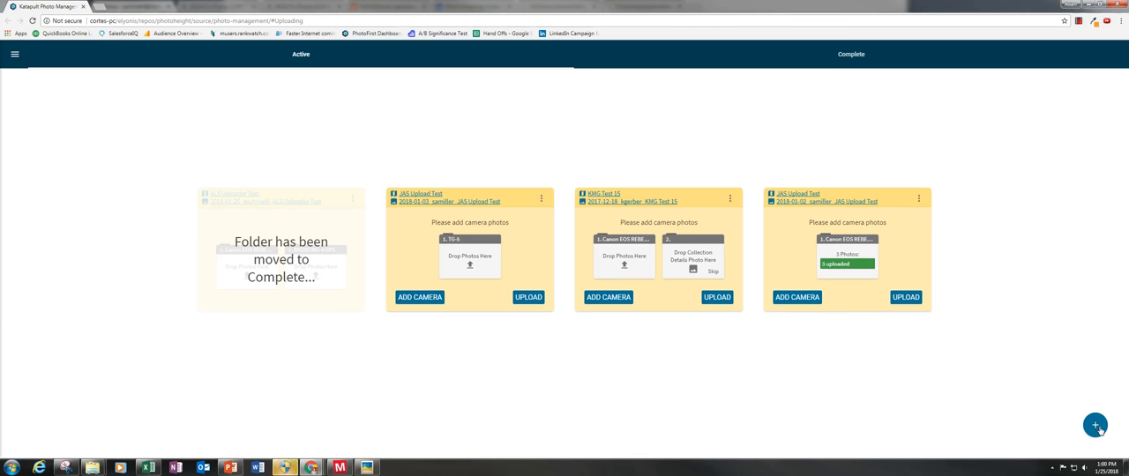
mouse_move(1095, 425)
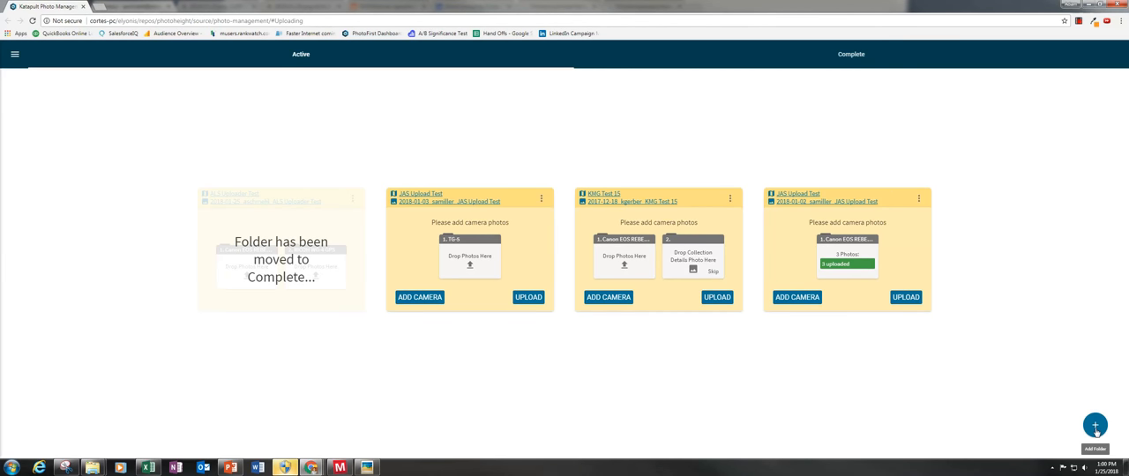
click(1094, 424)
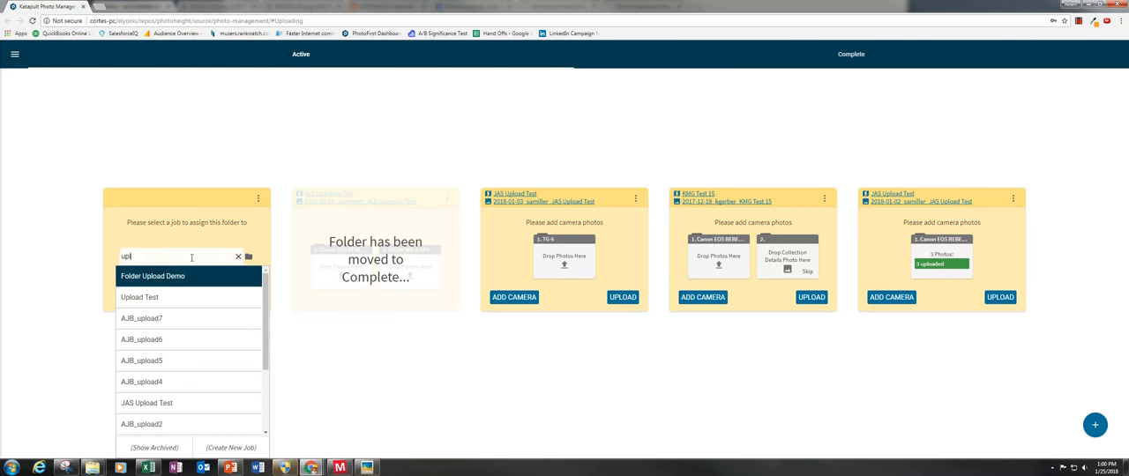
click(153, 276)
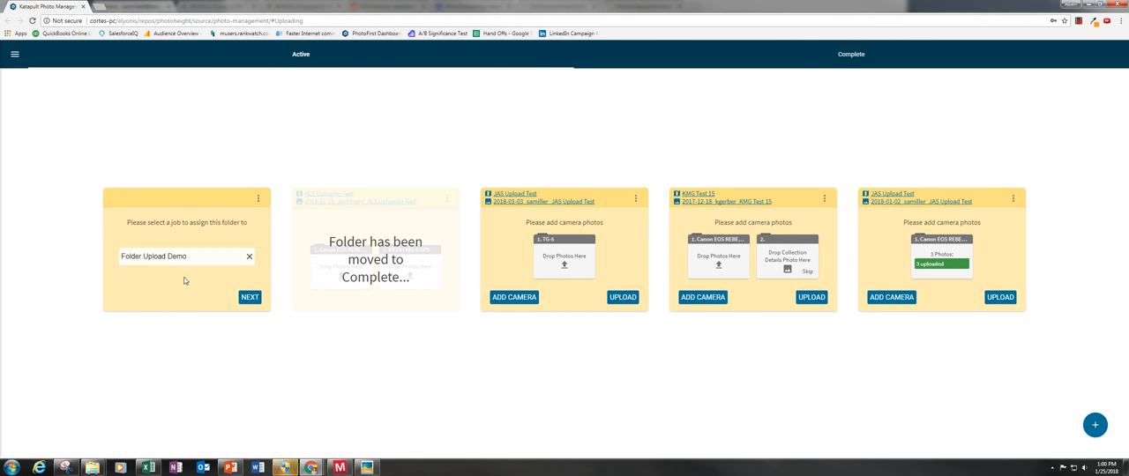
click(249, 297)
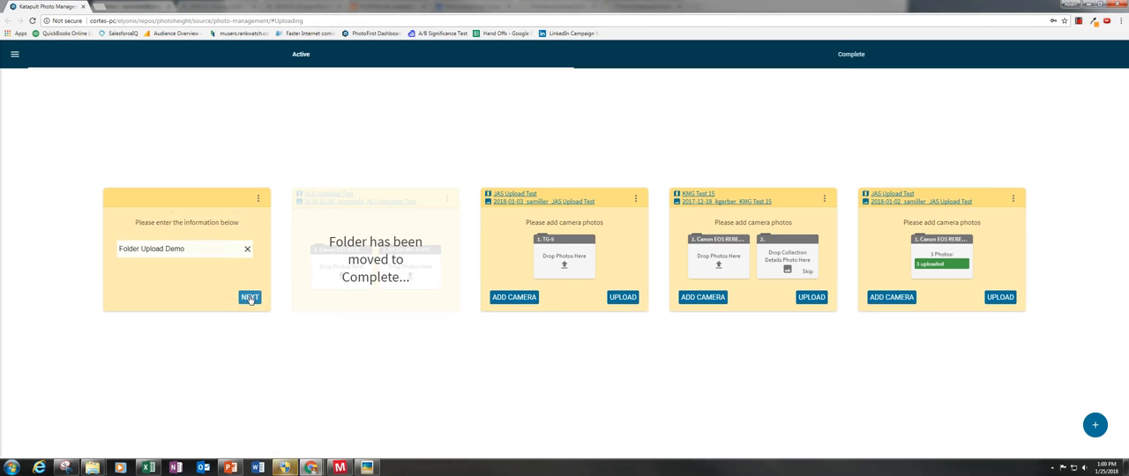
Date the folder 2018-01-25, choose its user, and create it with an automatic name.
click(249, 297)
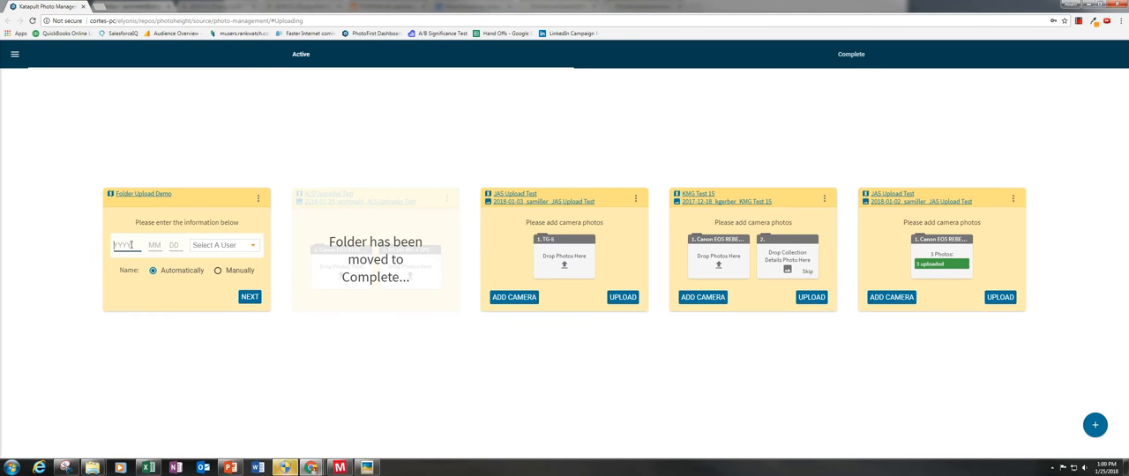
text(2018)
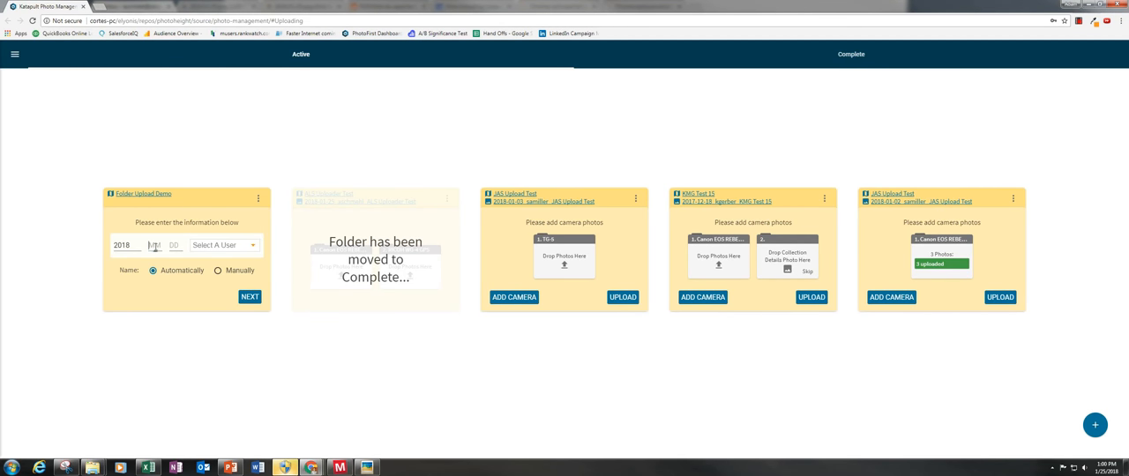
text(01)
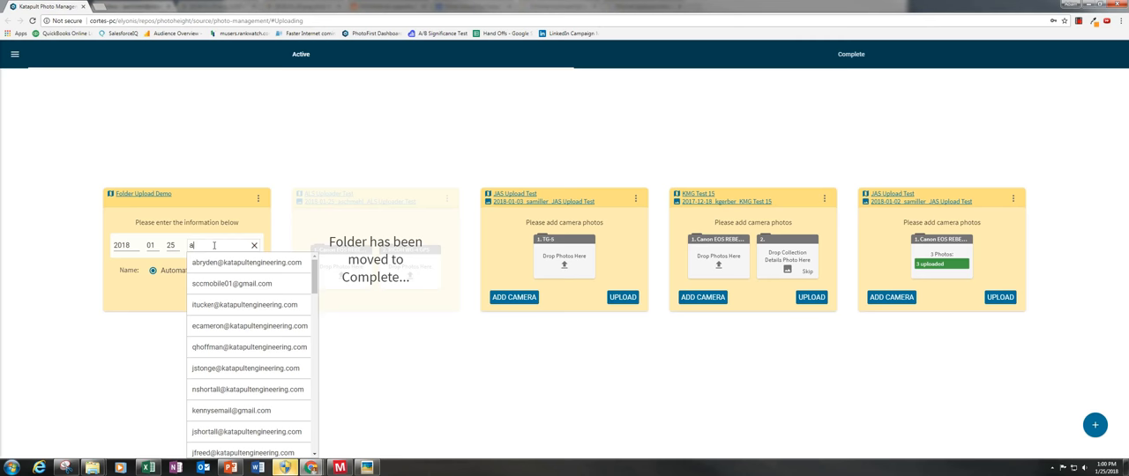
text(schm)
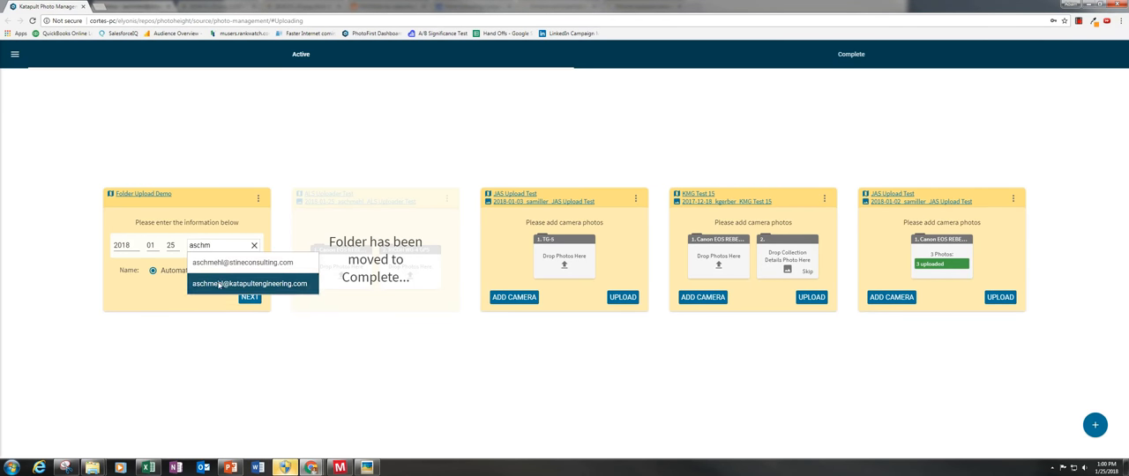
click(249, 283)
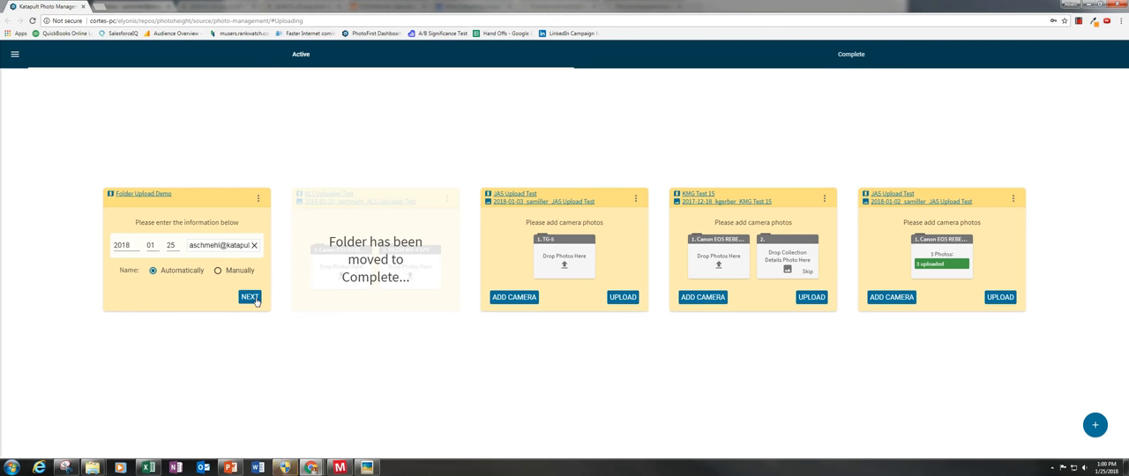
mouse_move(265, 292)
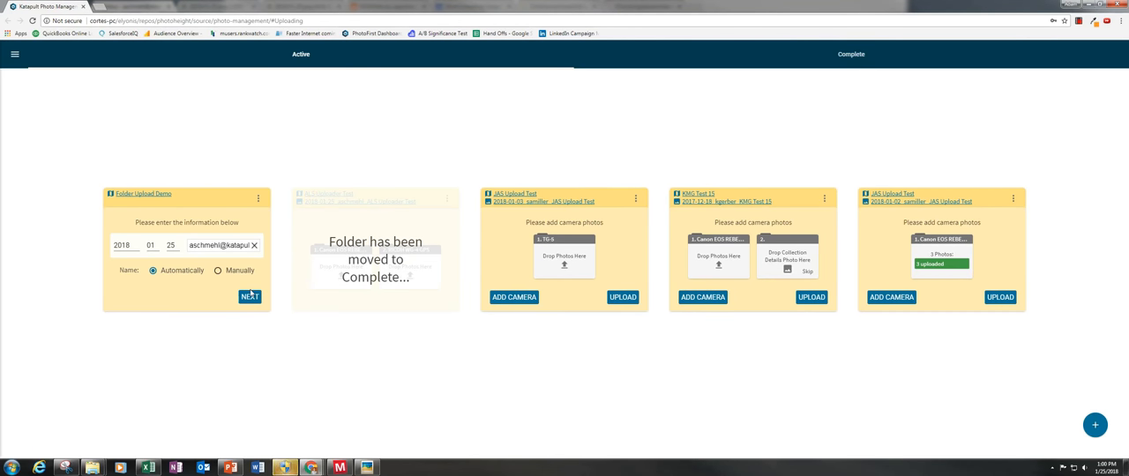
click(250, 297)
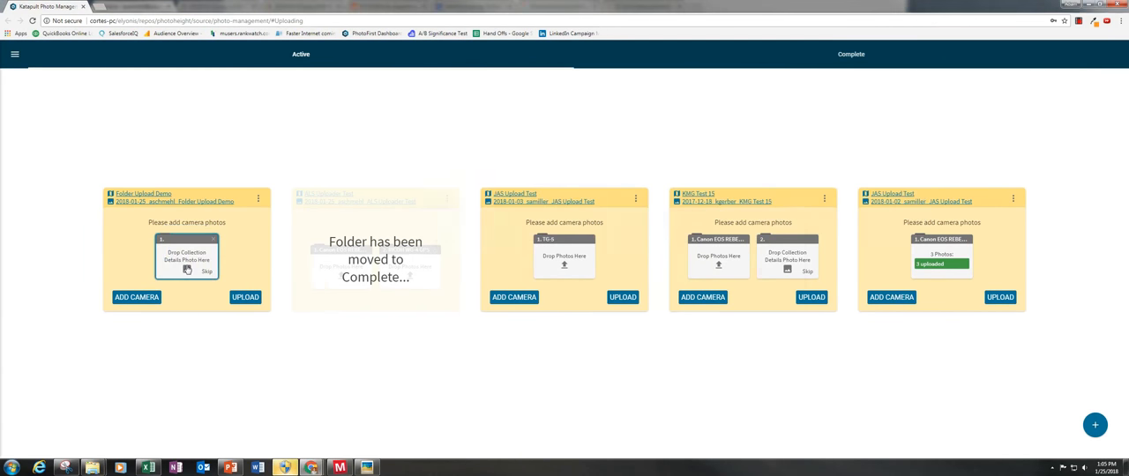
click(186, 257)
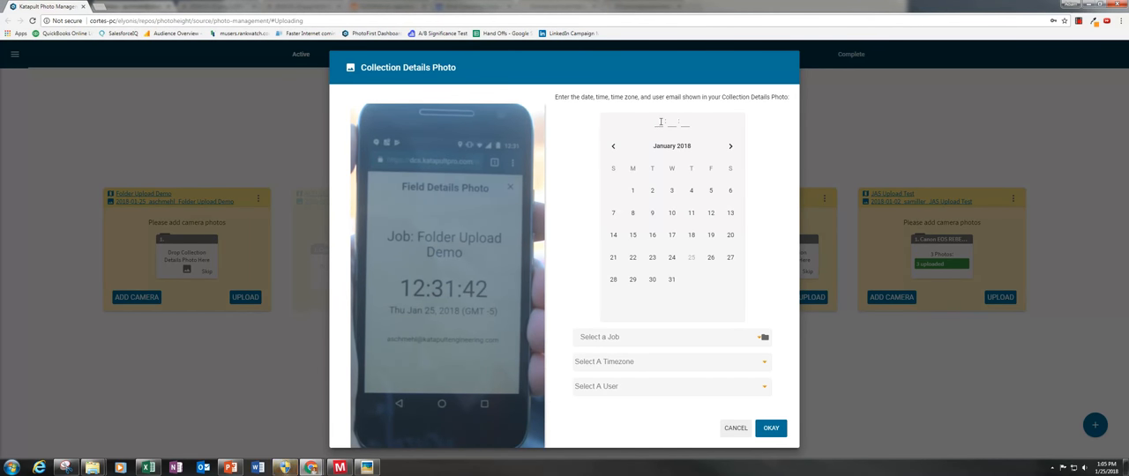
text(12:31)
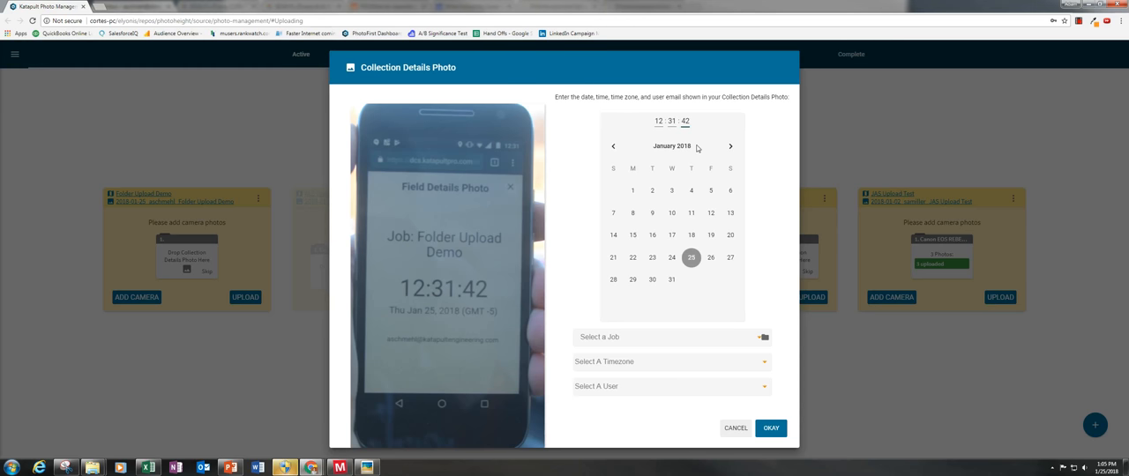
mouse_move(710, 232)
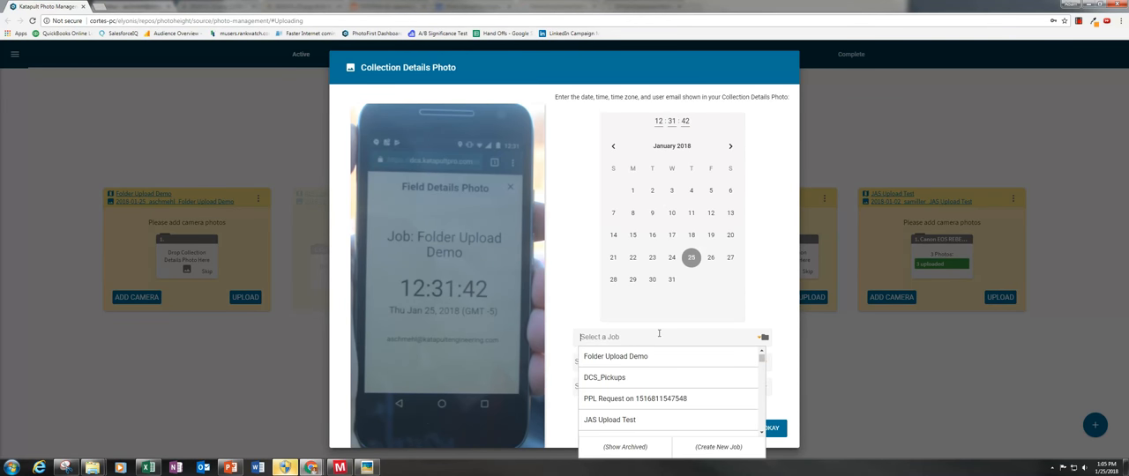
click(616, 357)
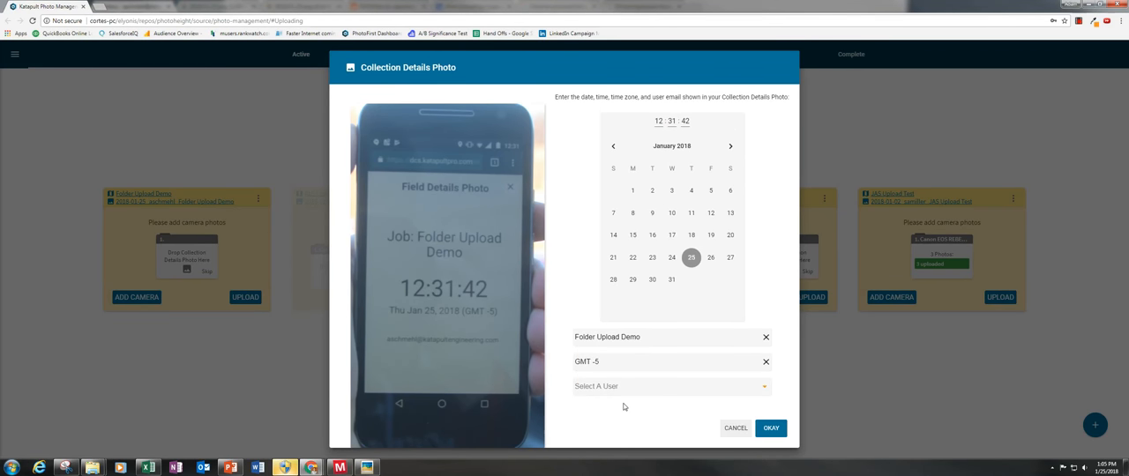
text(asxc)
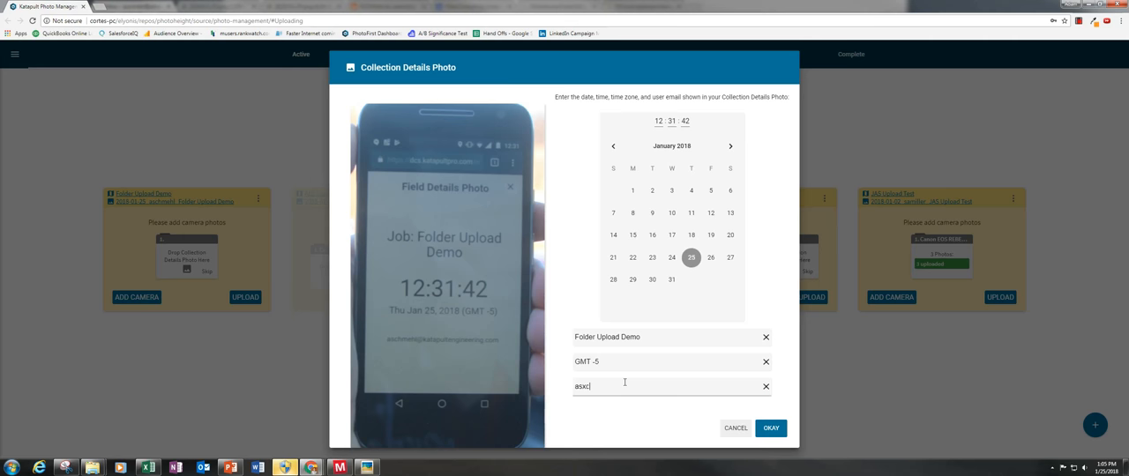
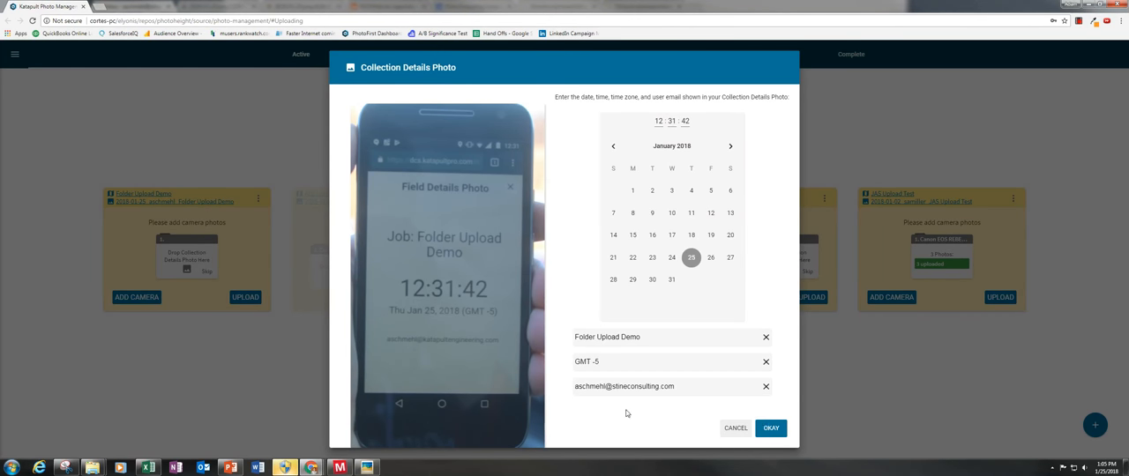
click(770, 427)
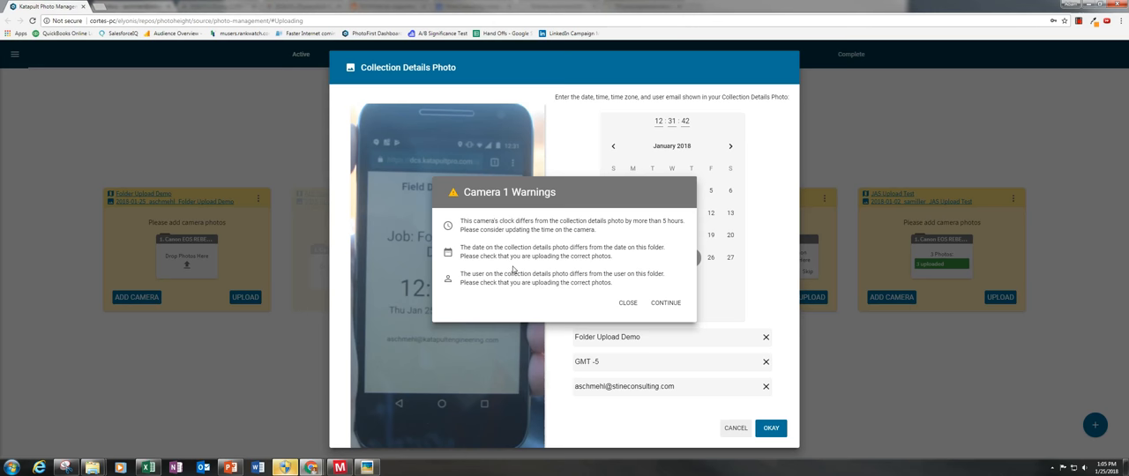
mouse_move(514, 269)
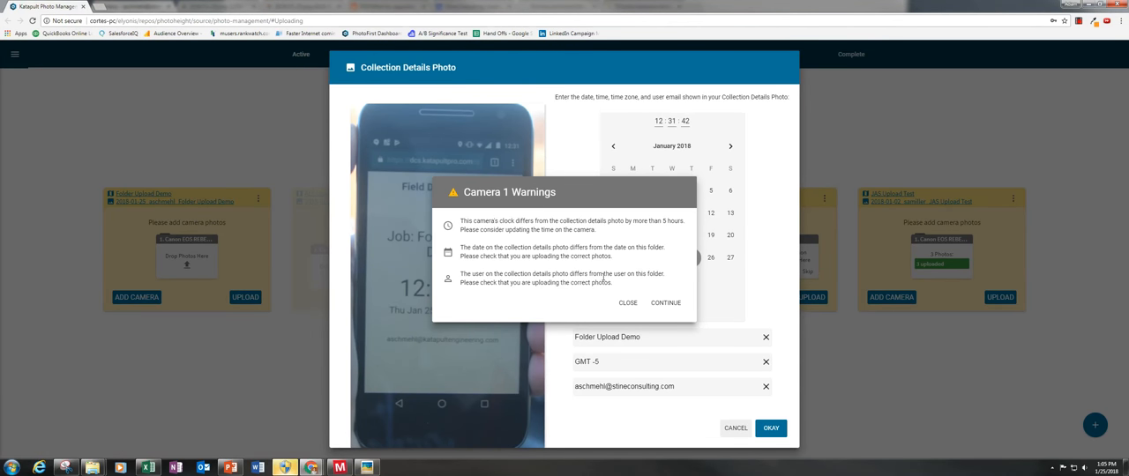
mouse_move(621, 288)
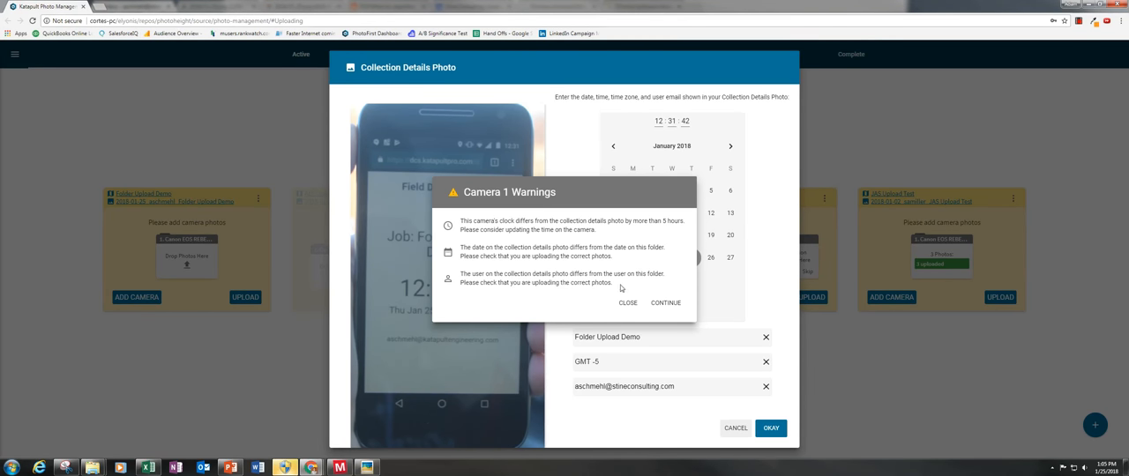
mouse_move(568, 291)
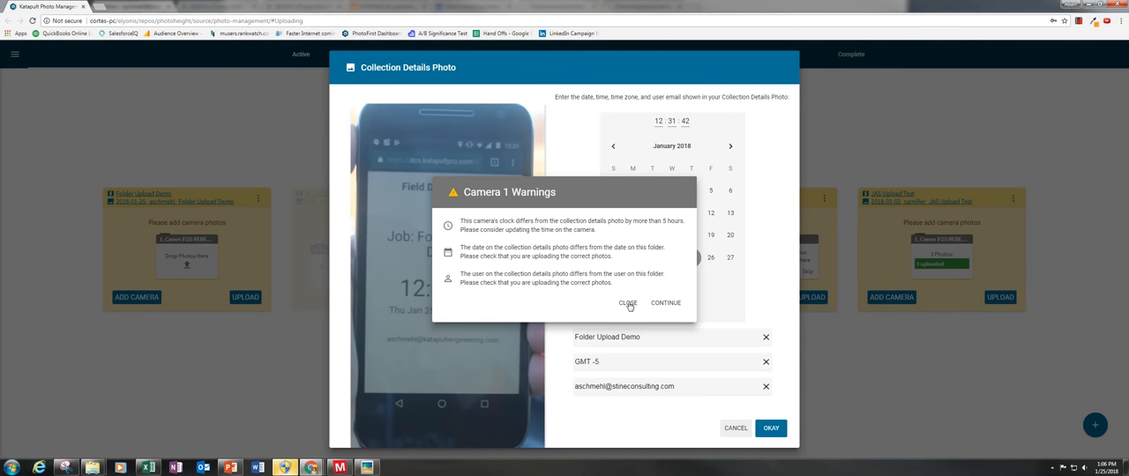
Correct Camera 1's user to the Katapult Engineering address and accept the remaining warnings.
click(627, 302)
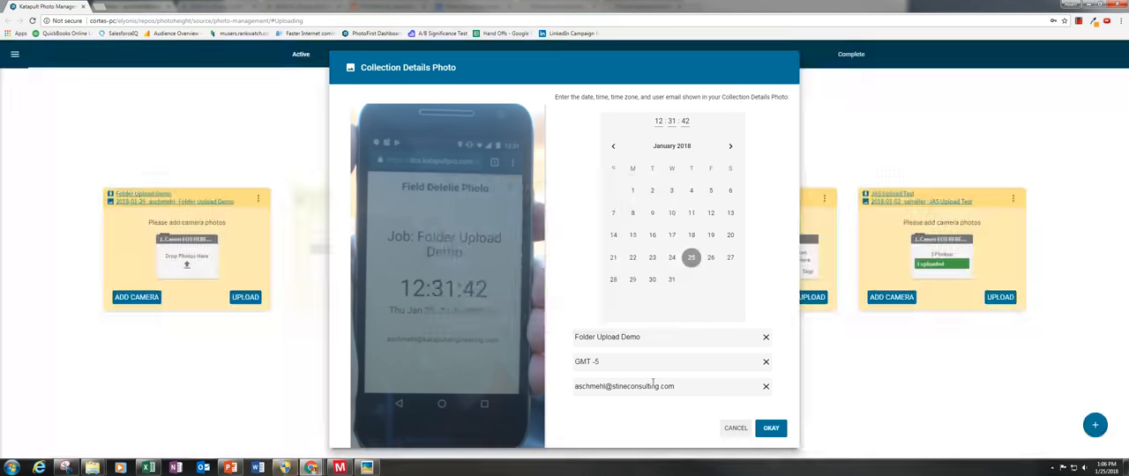
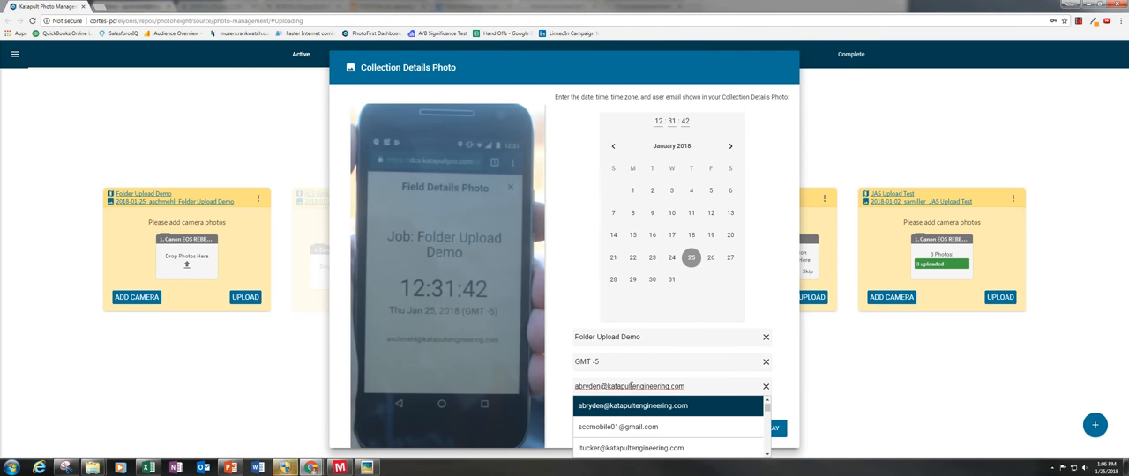
text(asc)
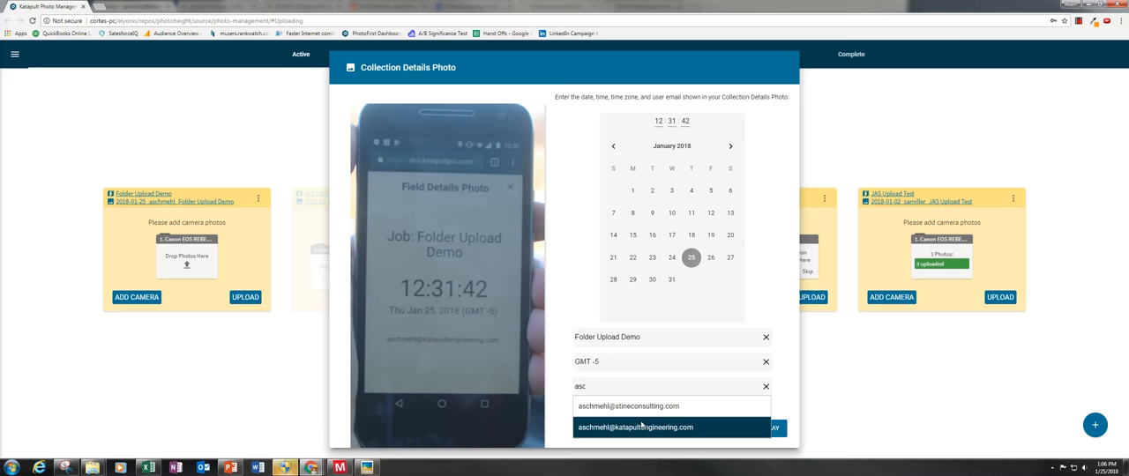
click(635, 427)
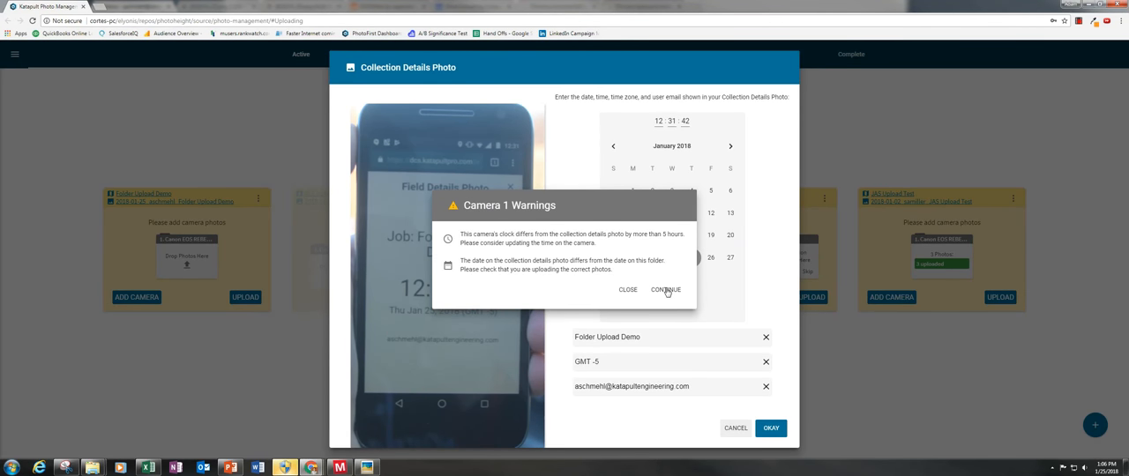
click(665, 289)
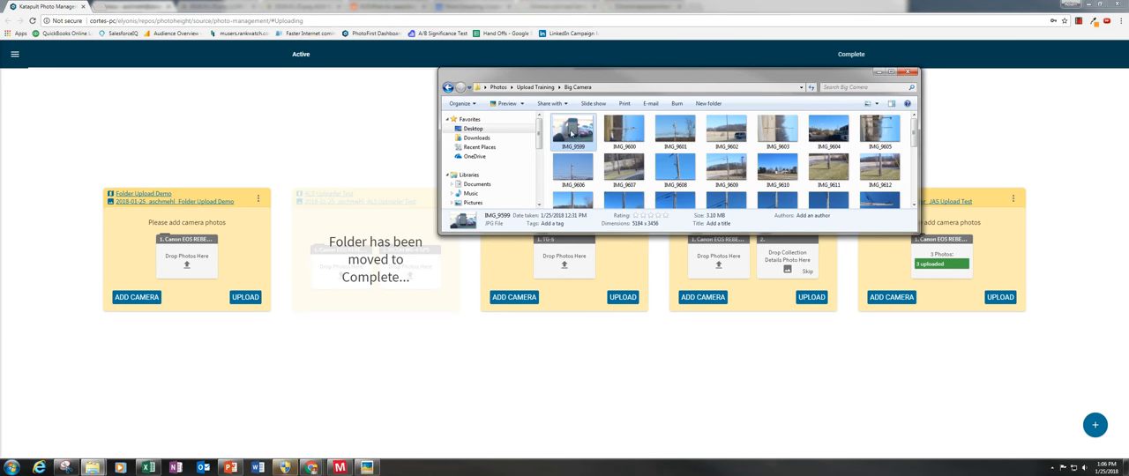
Select all Big Camera photos to queue 46 under Camera 1.
key(ctrl+a)
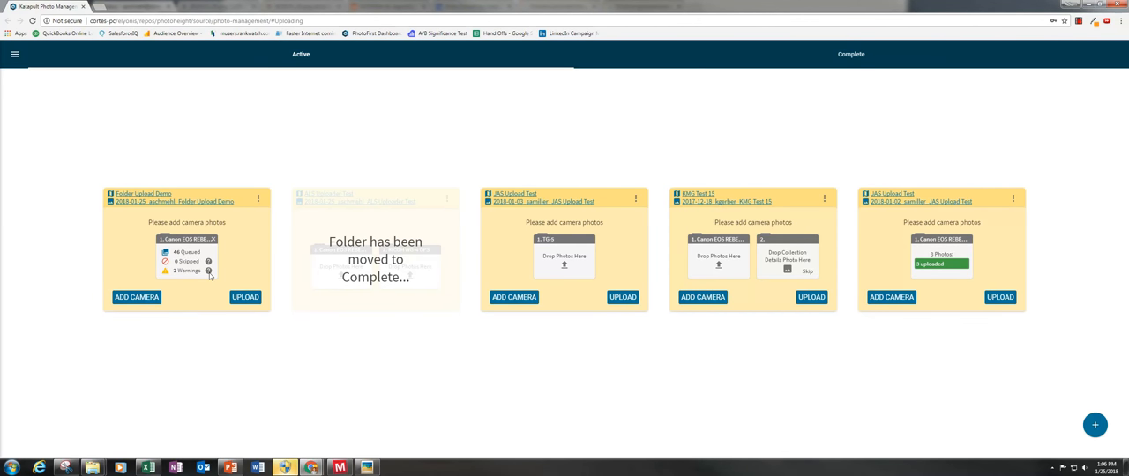
mouse_move(231, 260)
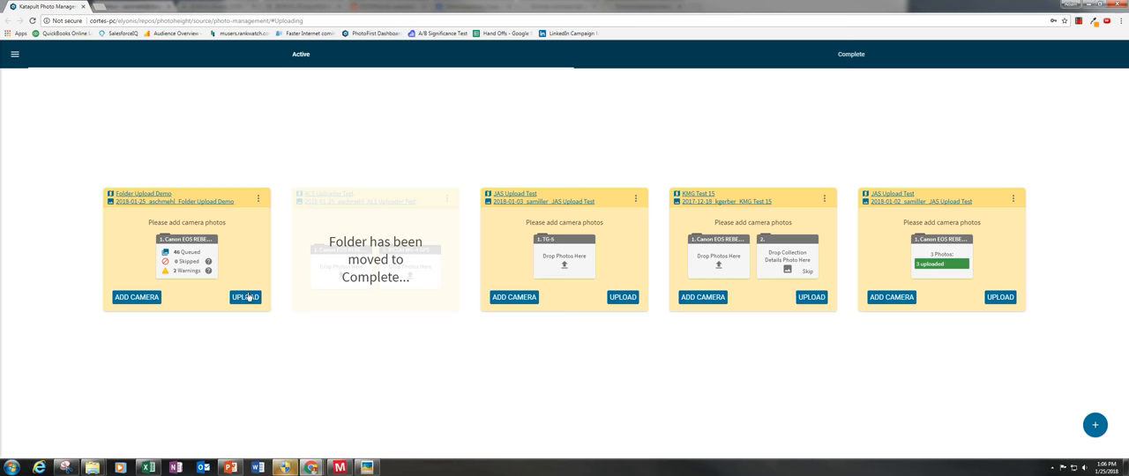
mouse_move(138, 300)
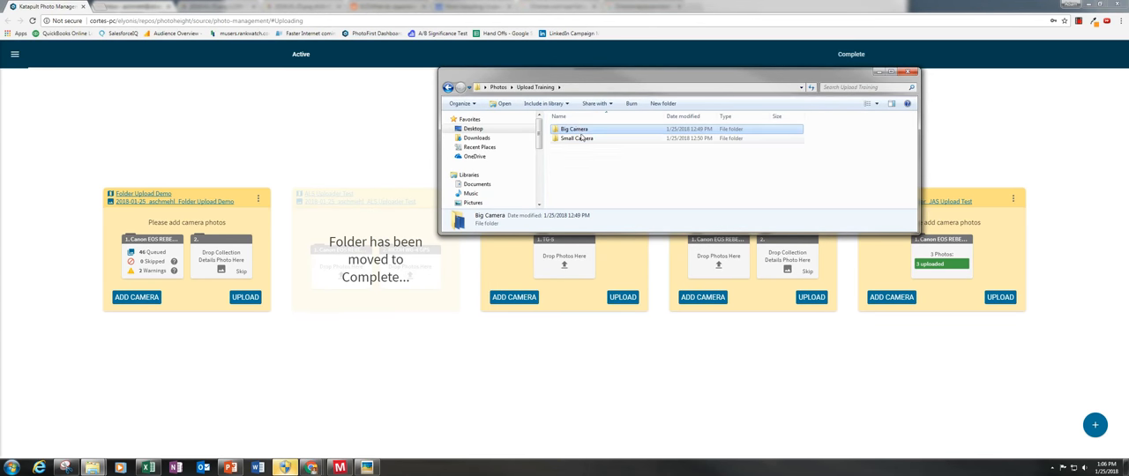
From Small Camera, enter Camera 2's details: 12:31:35, January 25, Folder Upload Demo, GMT -5, and start the user.
double_click(577, 138)
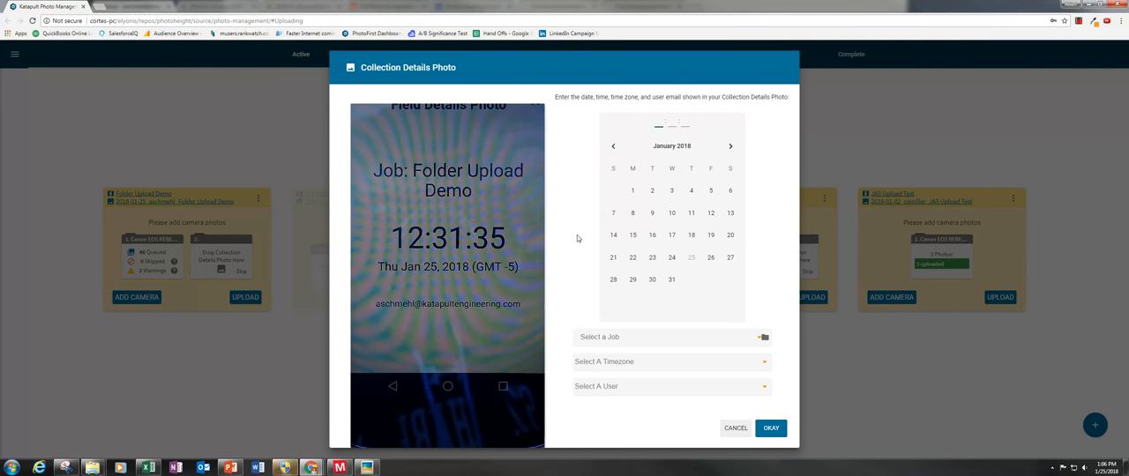
text(12)
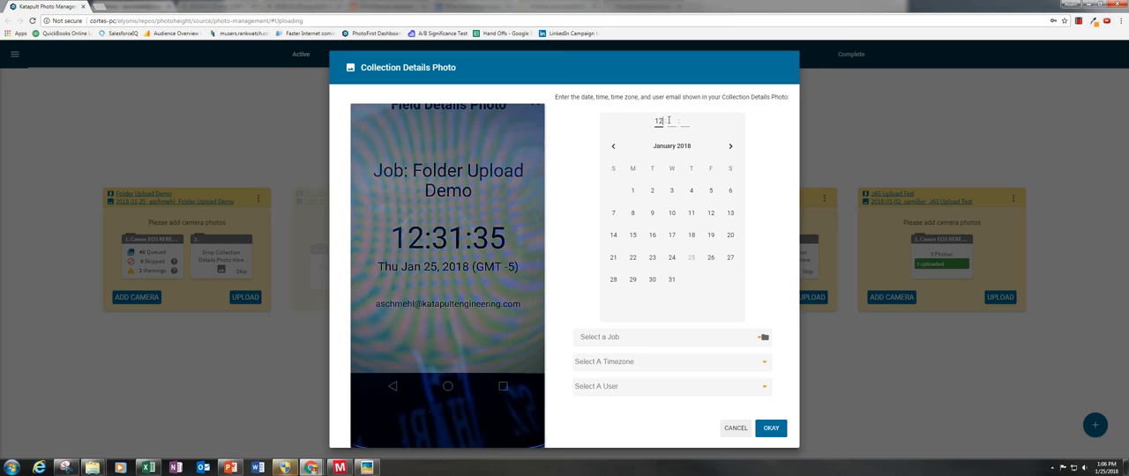
click(690, 257)
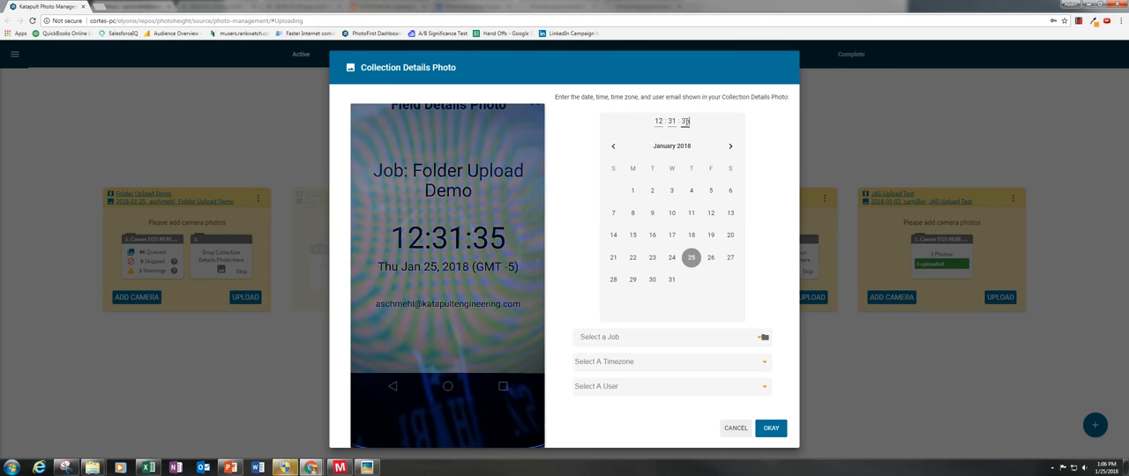
click(670, 337)
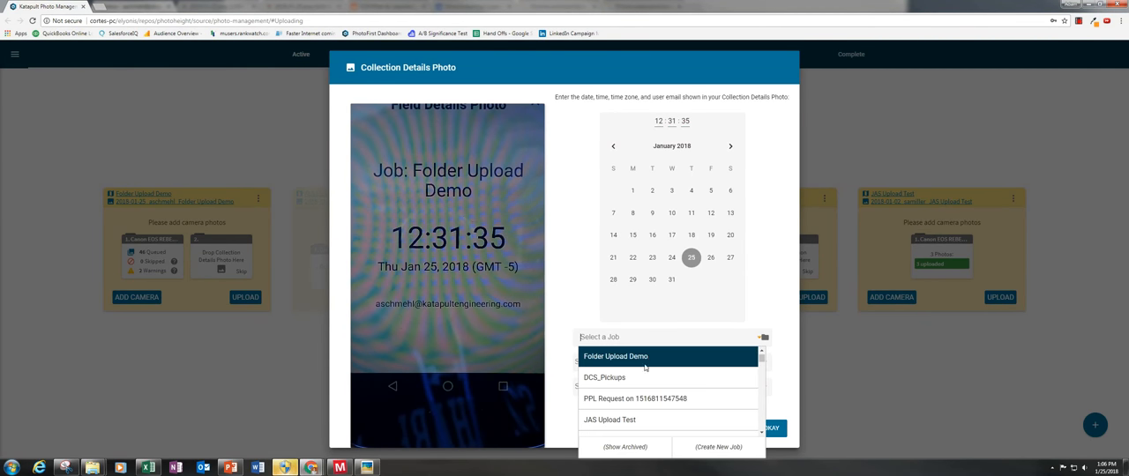
click(614, 355)
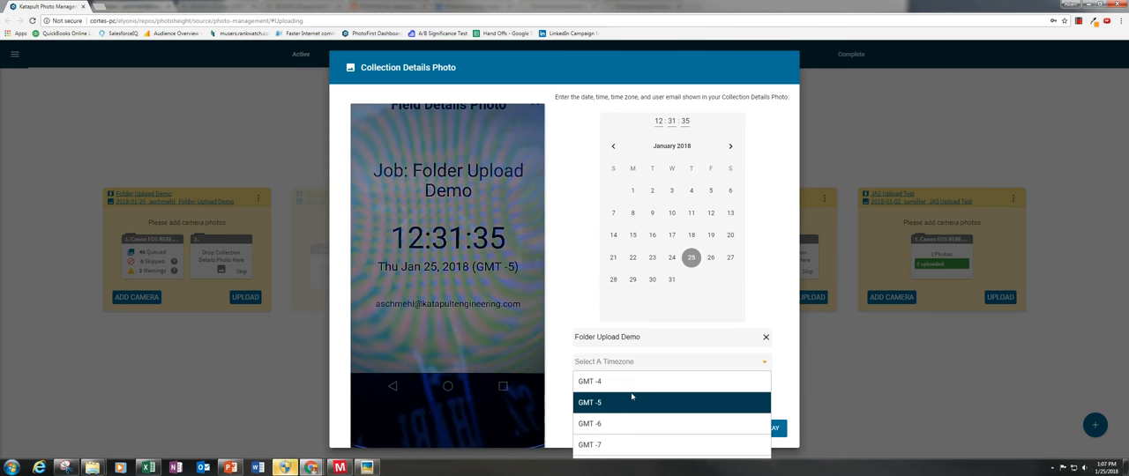
text(a)
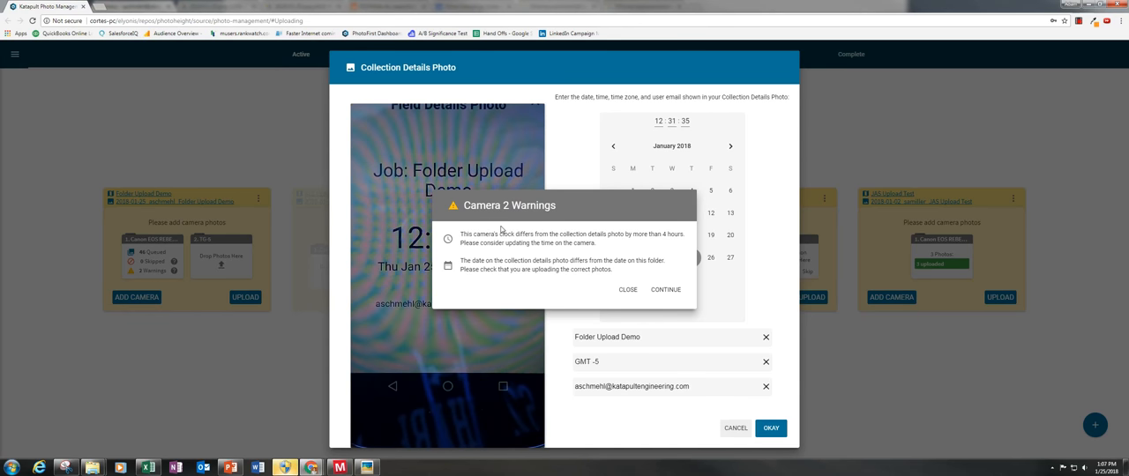
mouse_move(554, 279)
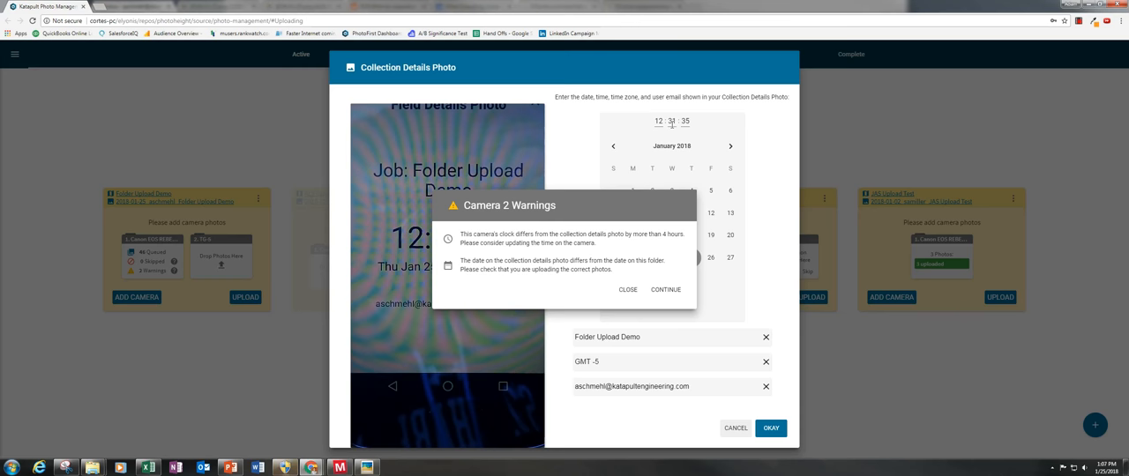
mouse_move(691, 294)
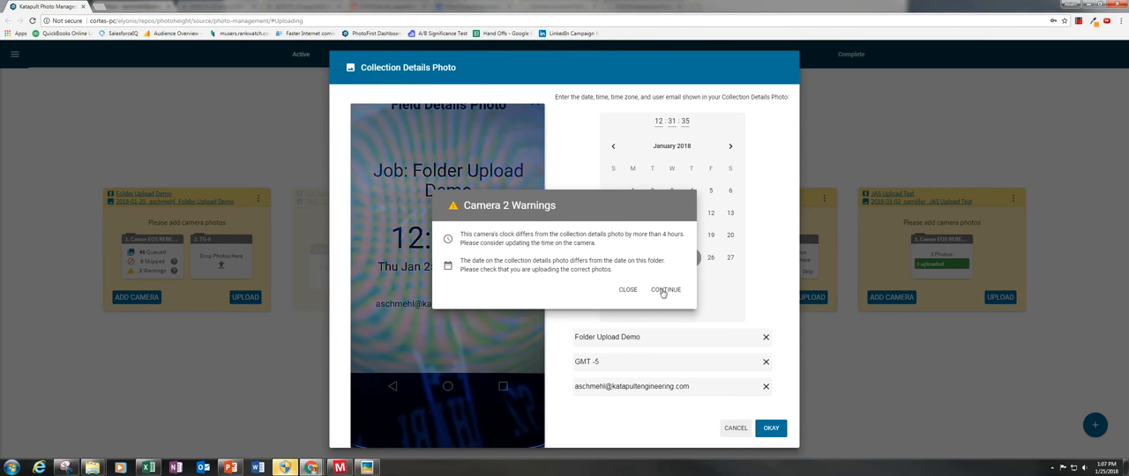
Accept Camera 2's clock and date warnings, leaving 46 photos queued.
click(664, 289)
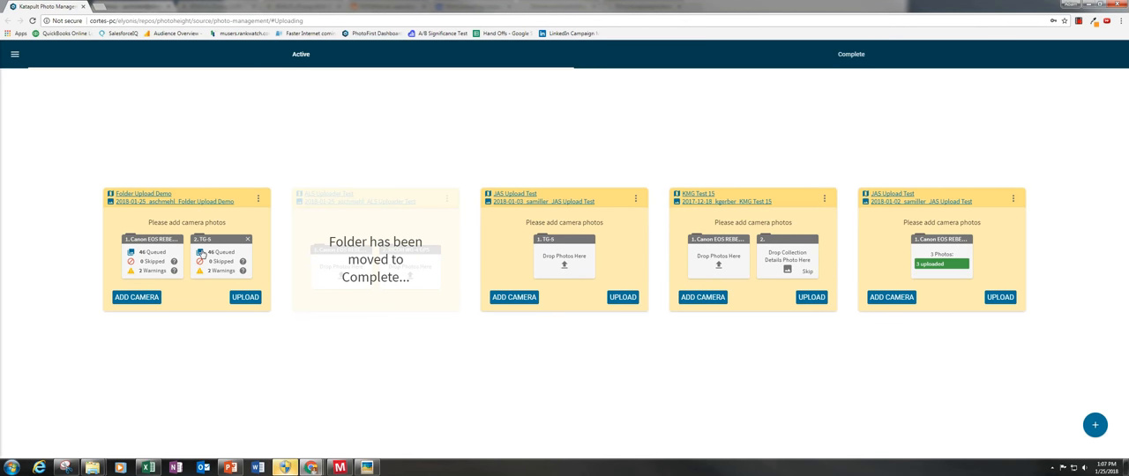
mouse_move(241, 272)
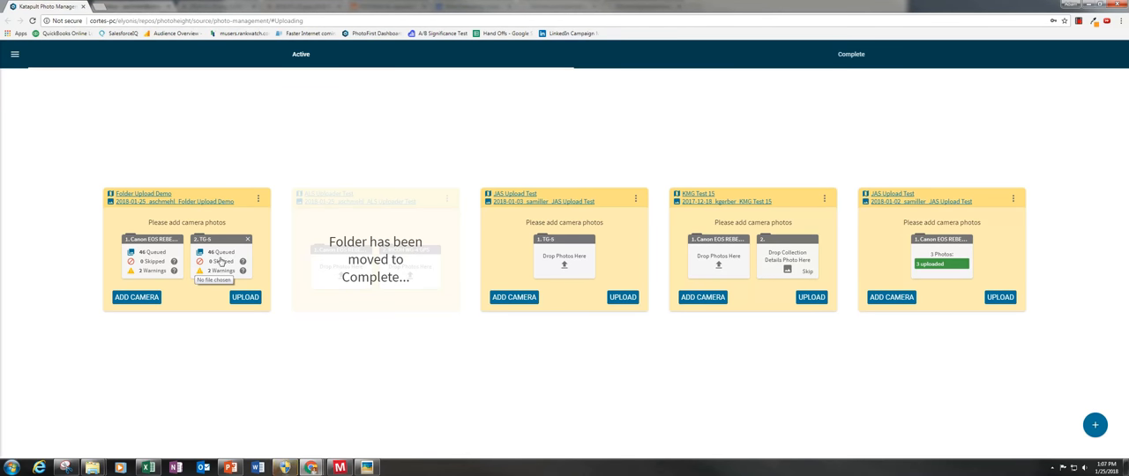
mouse_move(267, 251)
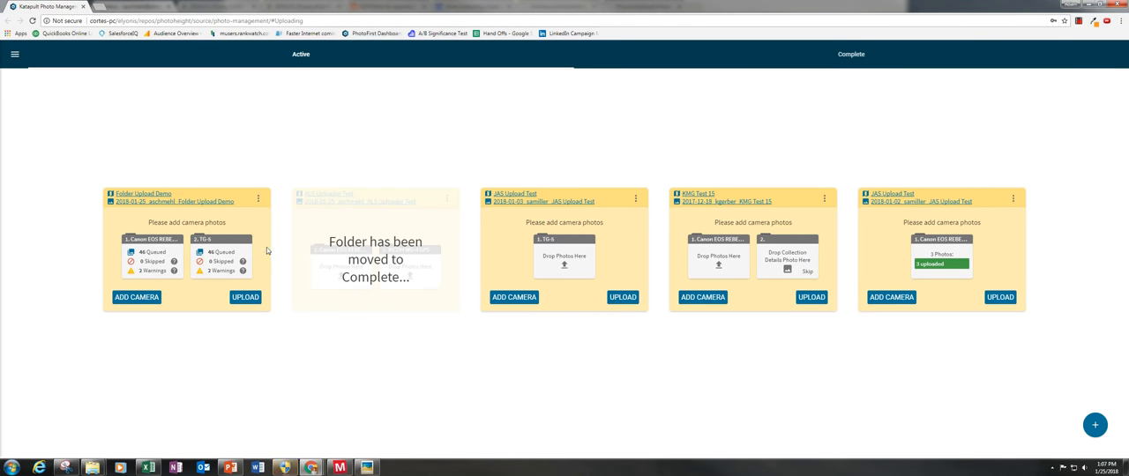
Start the Folder Upload Demo upload with Notify Remote Processors turned off.
click(244, 297)
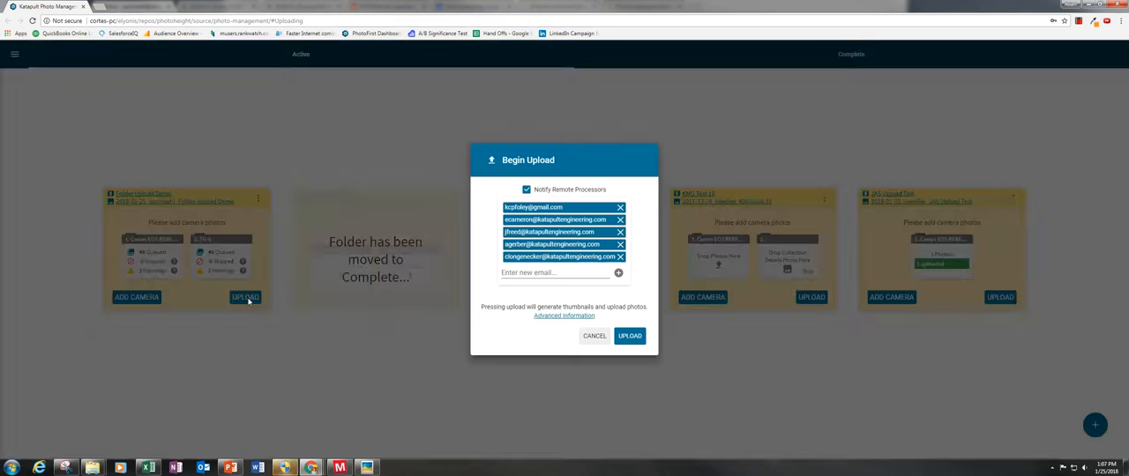
click(527, 188)
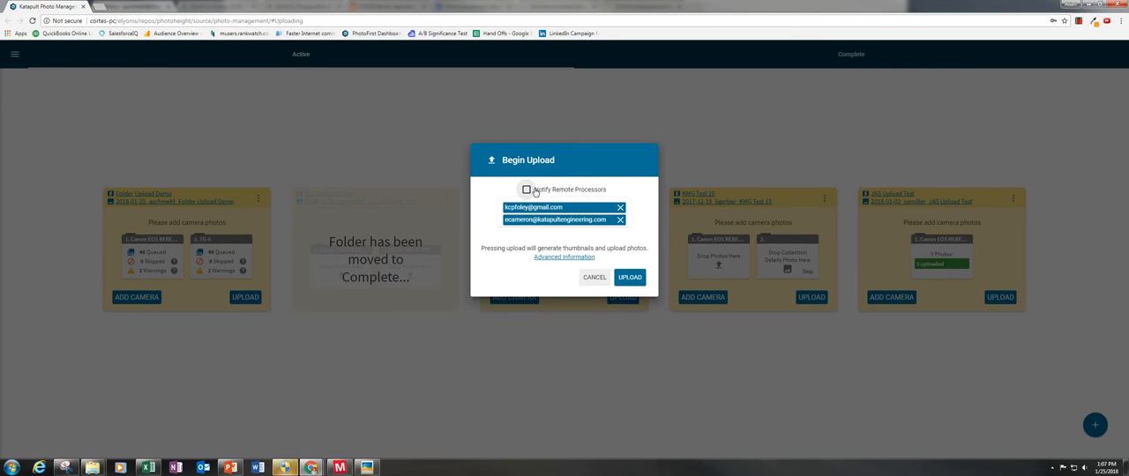
click(630, 277)
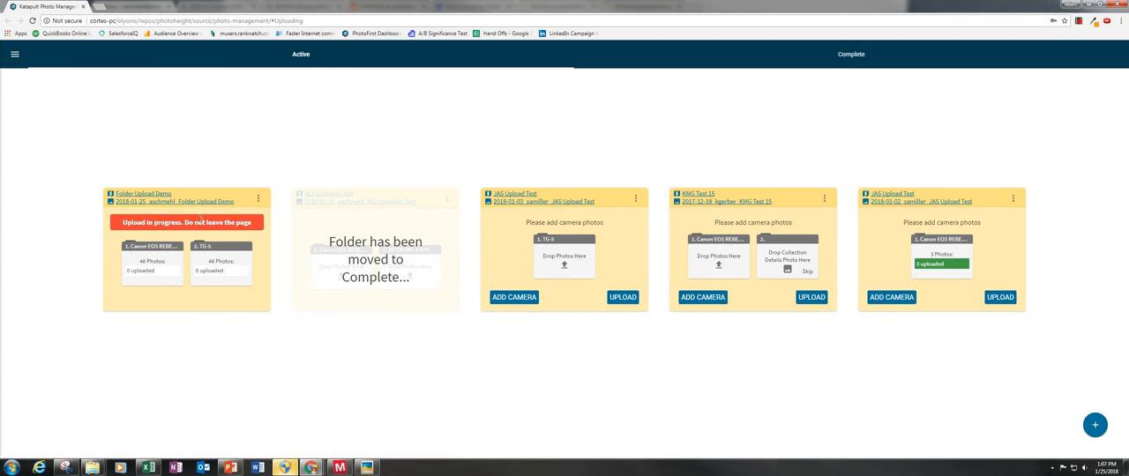
mouse_move(284, 235)
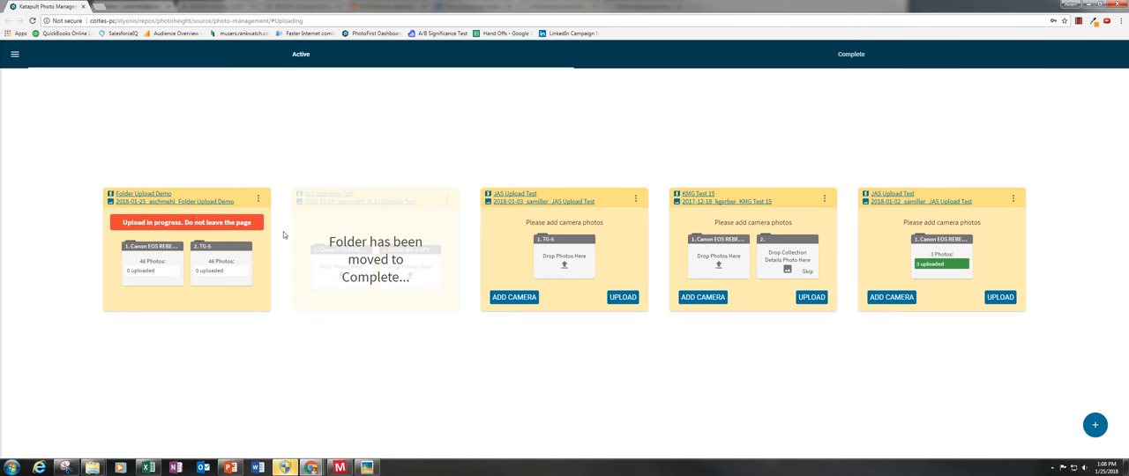
mouse_move(177, 284)
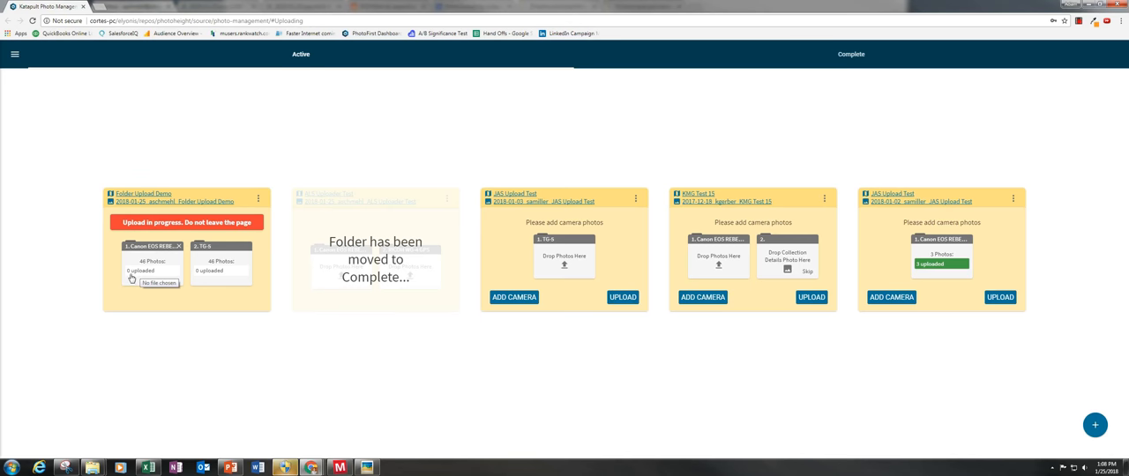
mouse_move(155, 298)
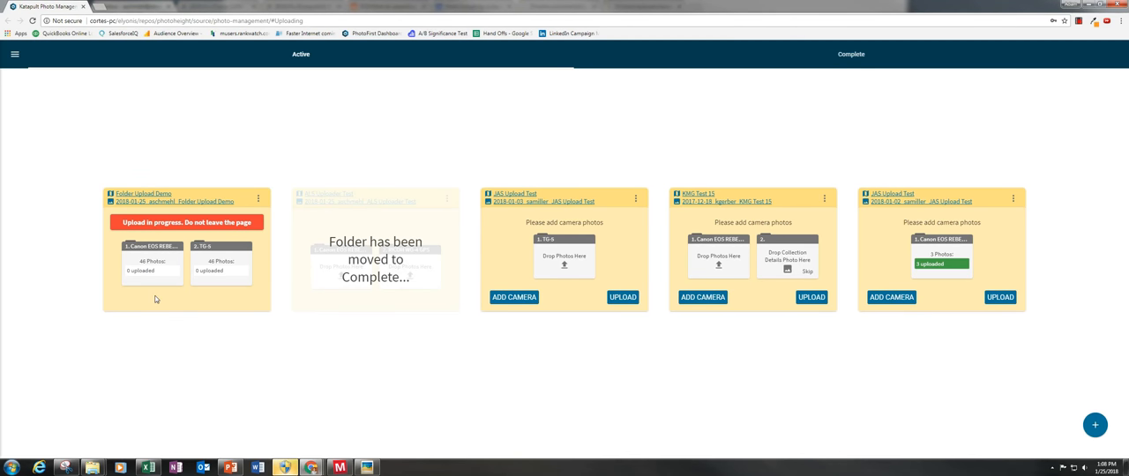